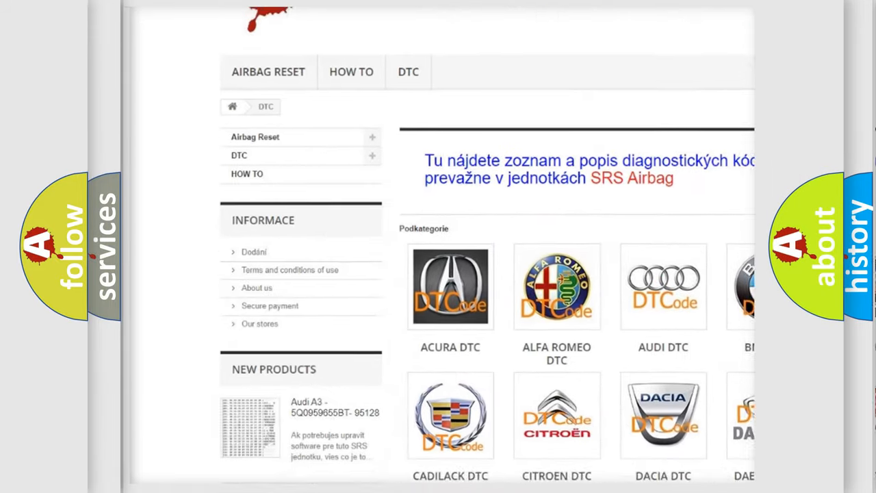
{"action": "scroll", "scroll_direction": "down", "scroll_amount": 3}
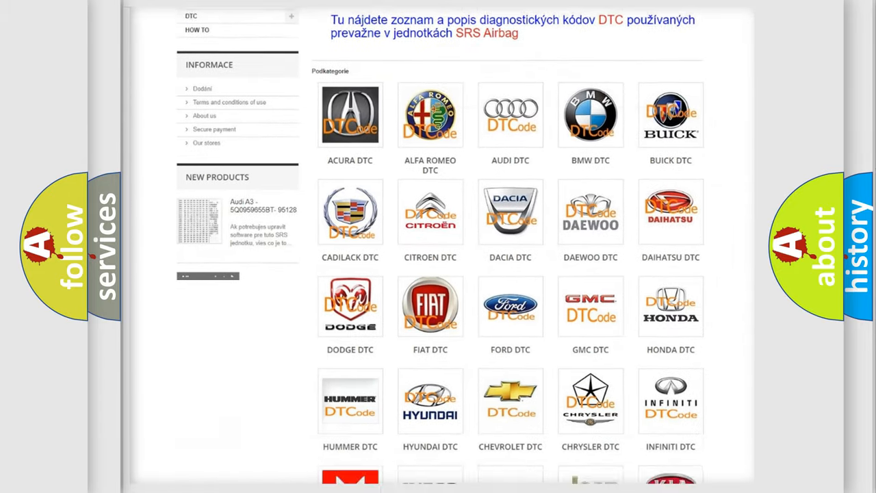
{"action": "scroll", "scroll_direction": "down", "scroll_amount": 3}
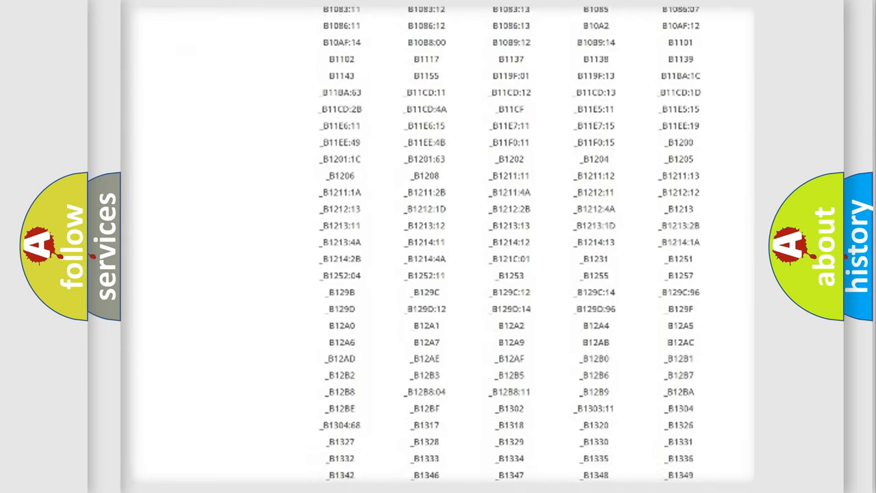
{"action": "scroll", "scroll_direction": "down", "scroll_amount": 3}
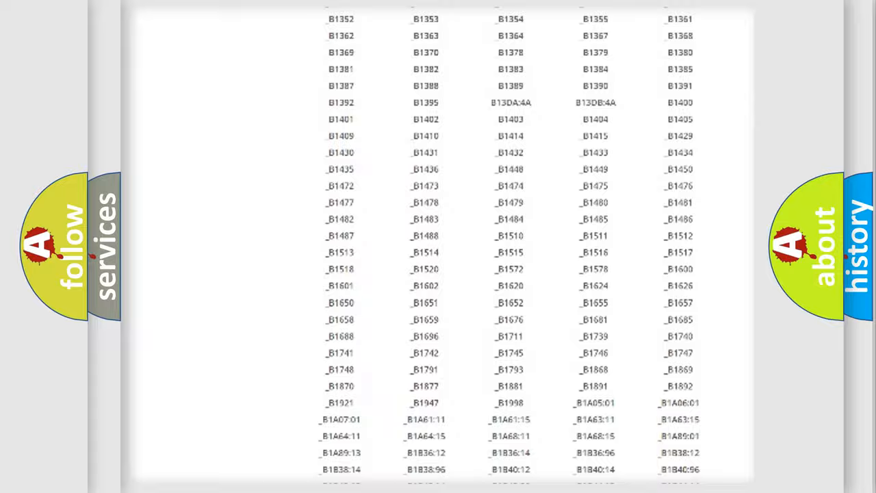